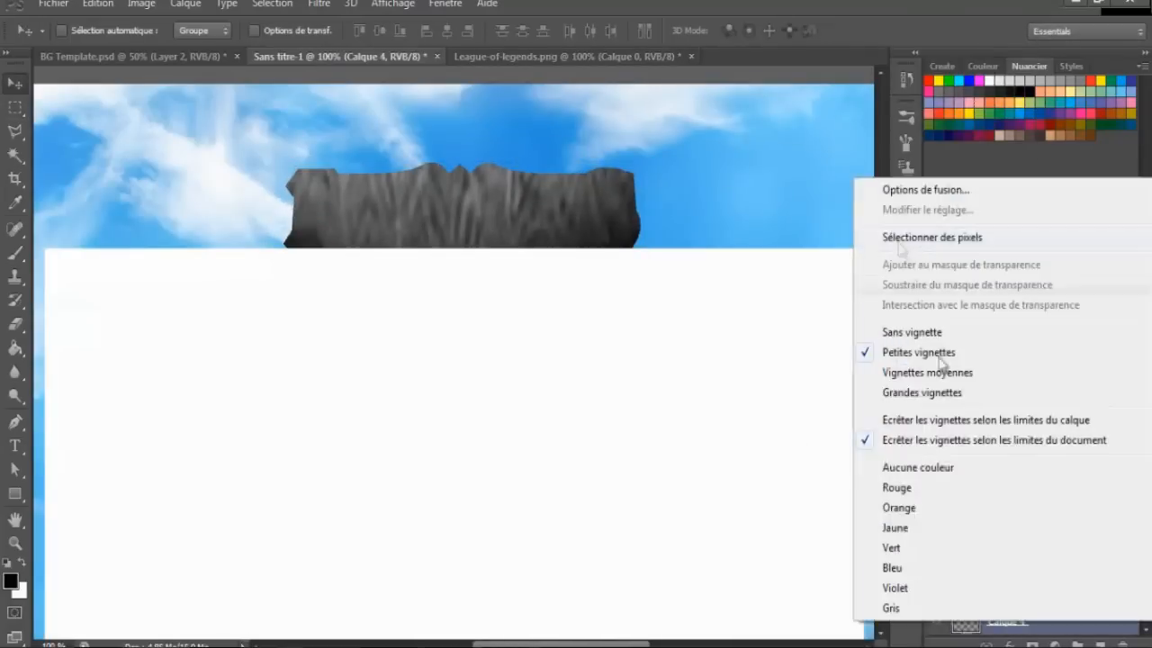
# Style the AGE OF NOOBZ logo and place character artwork behind the banner
pyautogui.click(925, 189)
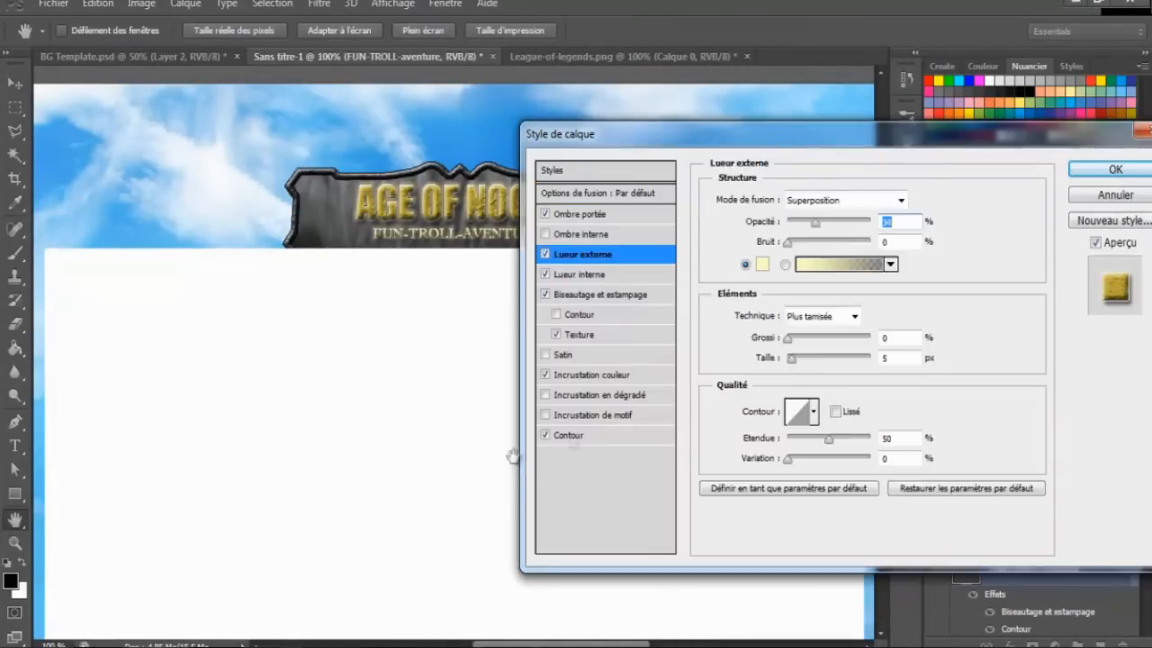
pyautogui.click(1114, 169)
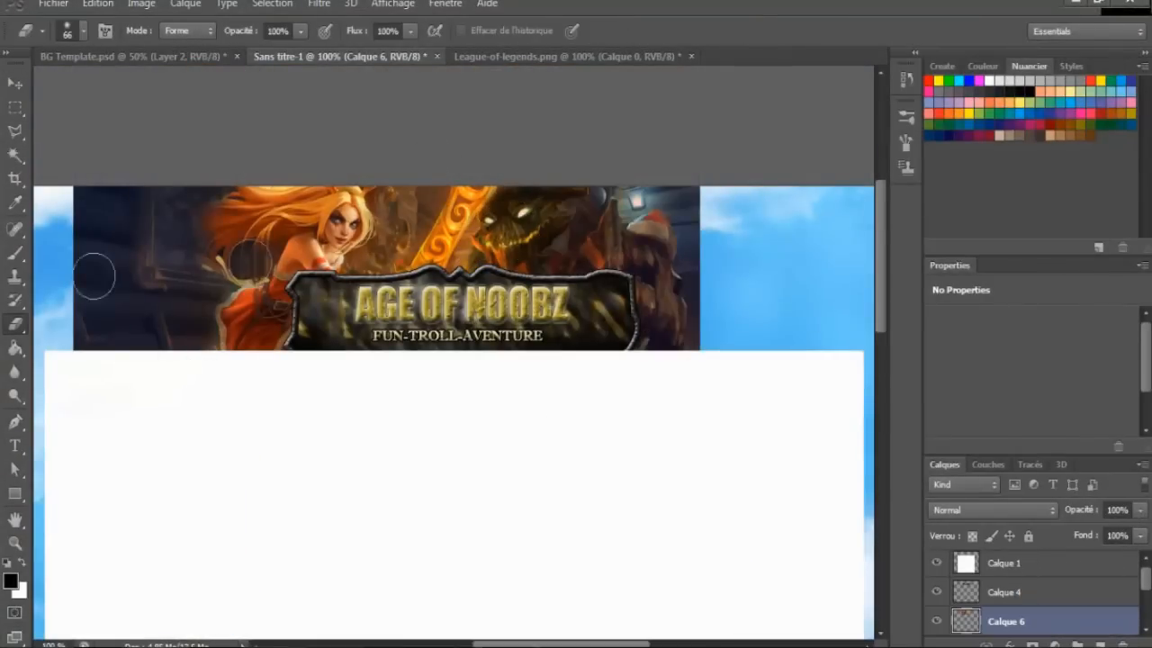
# Paste extra champion images and scale them onto the left and right sides
pyautogui.click(83, 30)
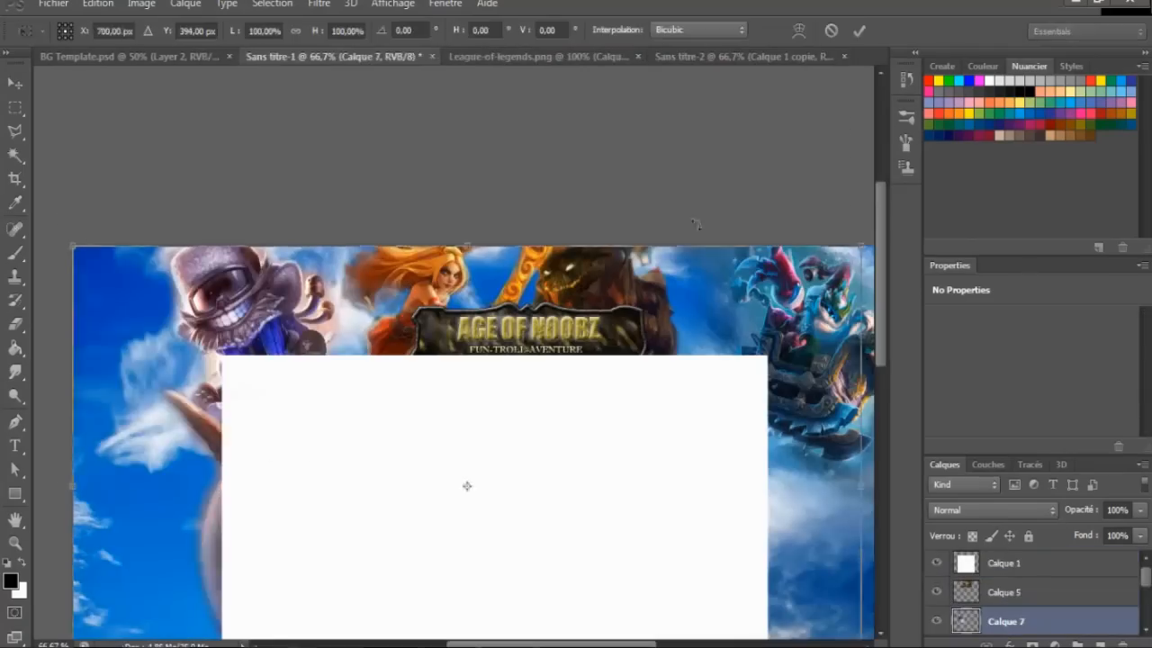
# Erase the side character's edges and cut out the scythe character in Sans titre-2
pyautogui.click(318, 4)
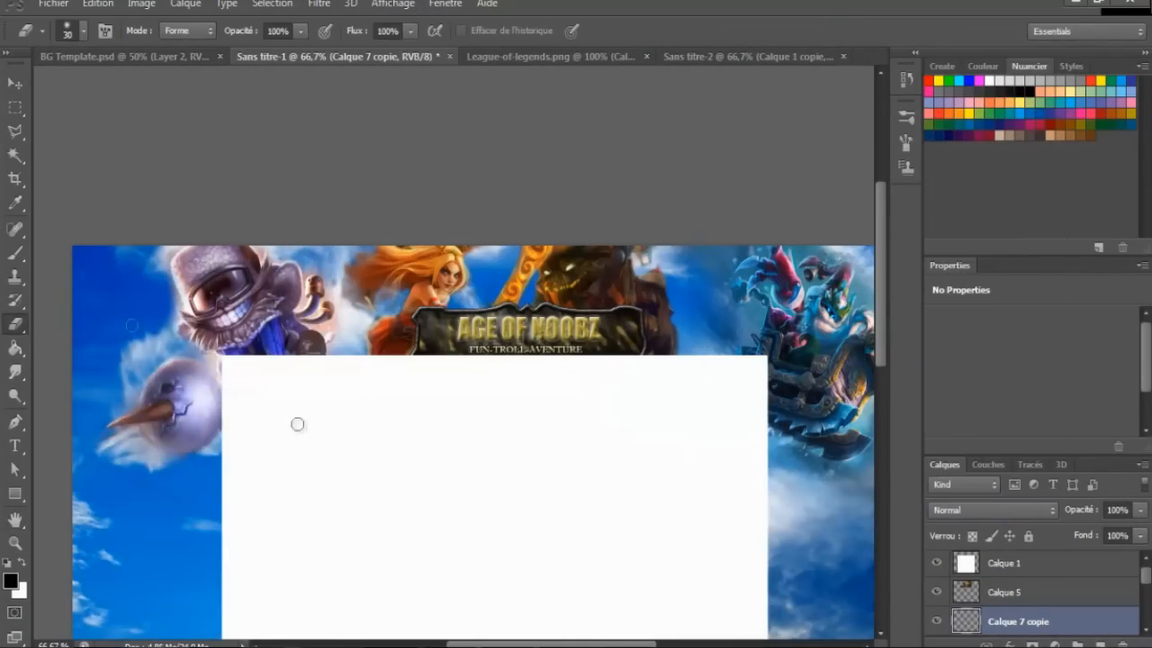
pyautogui.click(746, 55)
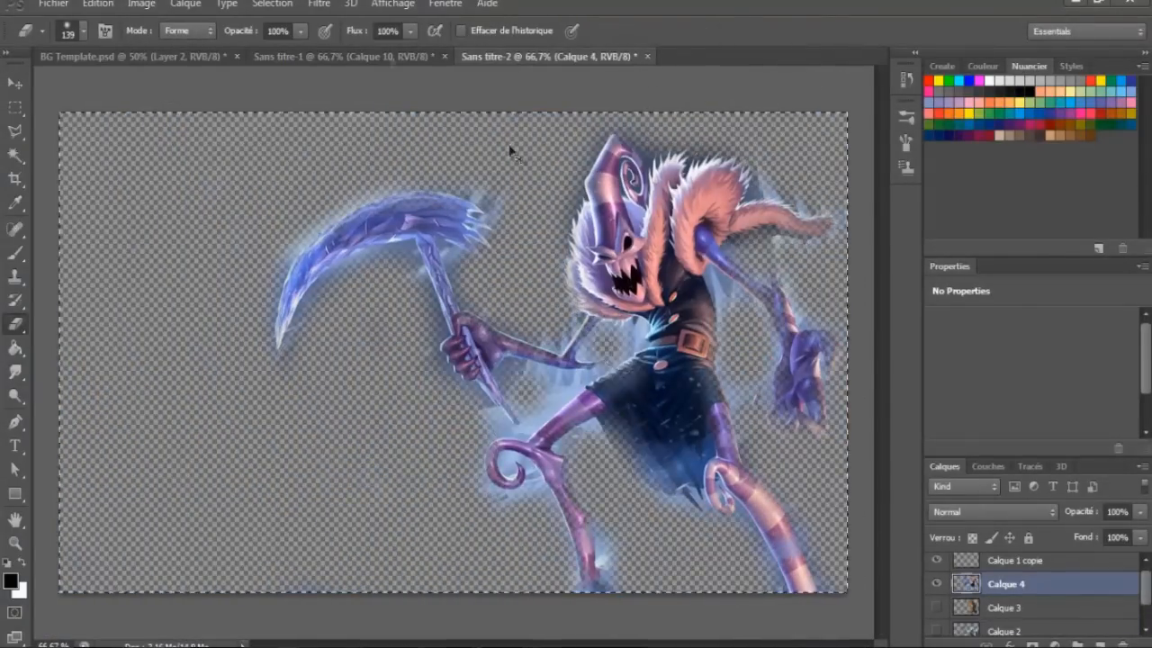
# Place remaining characters and add a Color Balance layer with orange-blue midtones
pyautogui.click(342, 56)
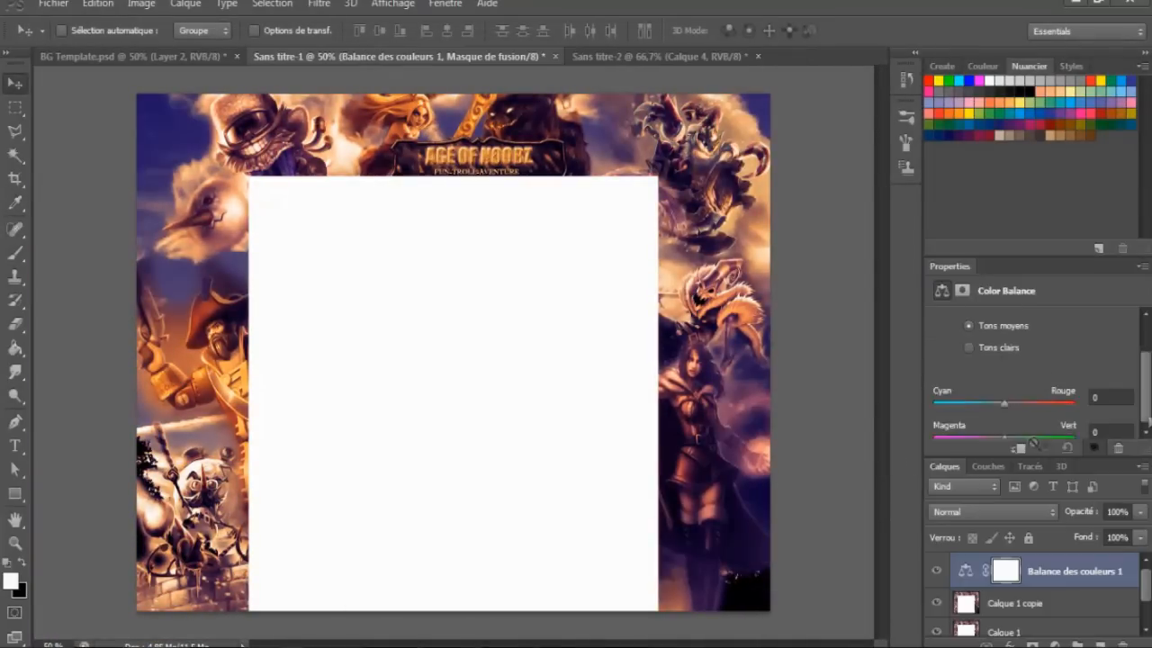
# Tint the scene blue with a blended clouds layer and save it as JPEG
pyautogui.click(968, 320)
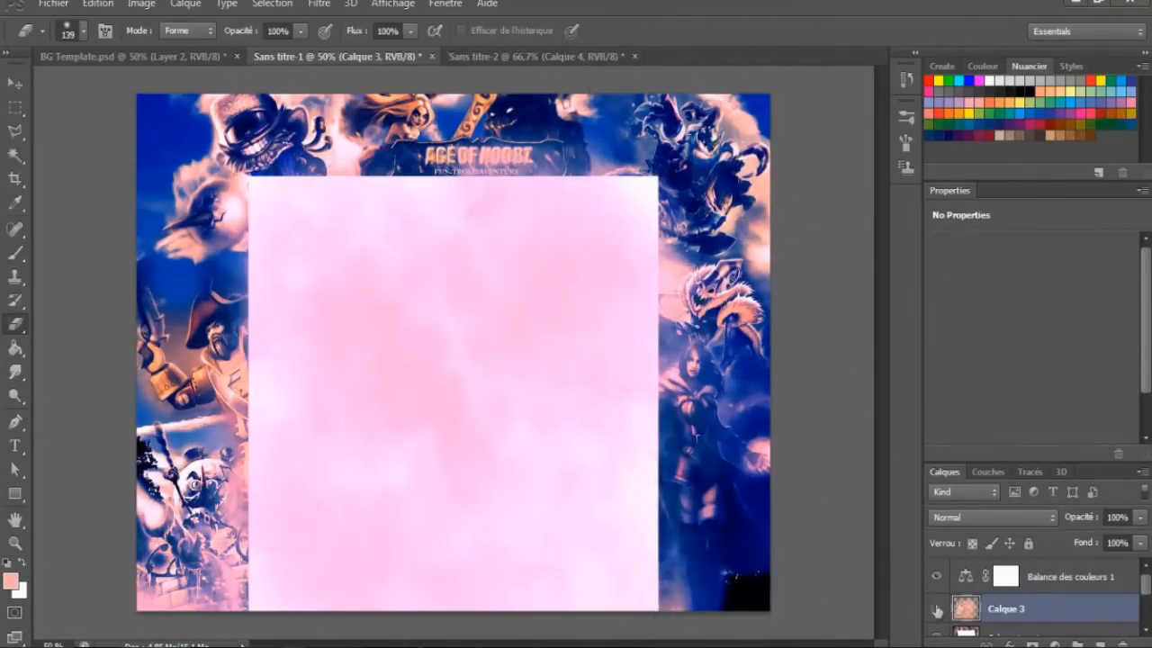
pyautogui.click(990, 517)
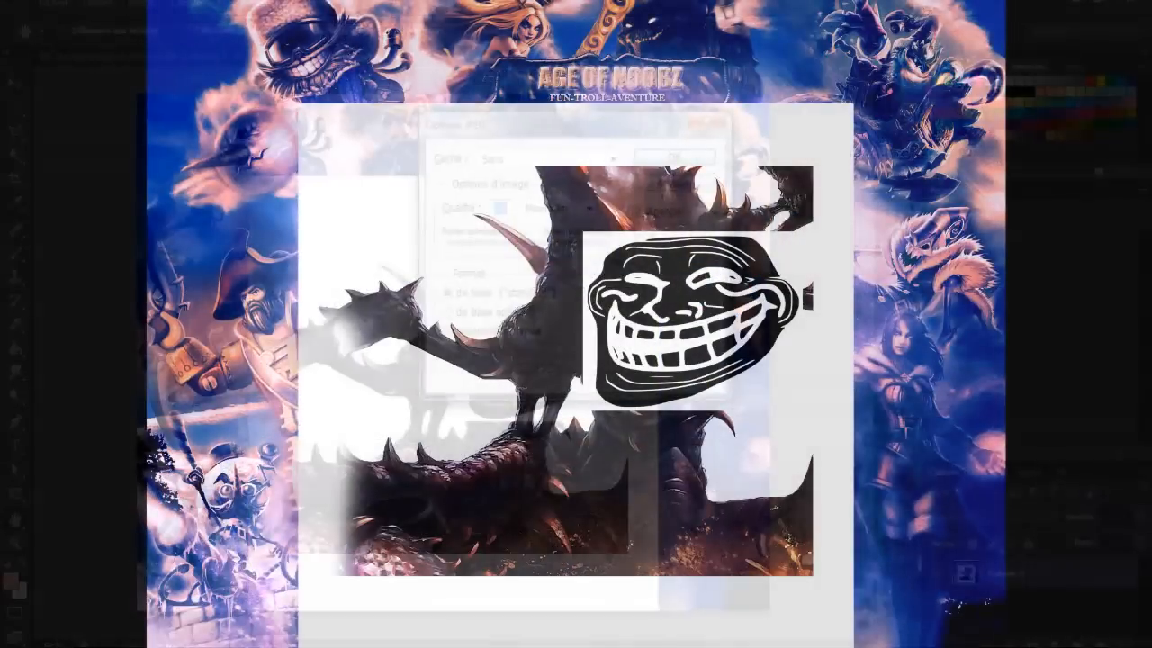
pyautogui.click(673, 155)
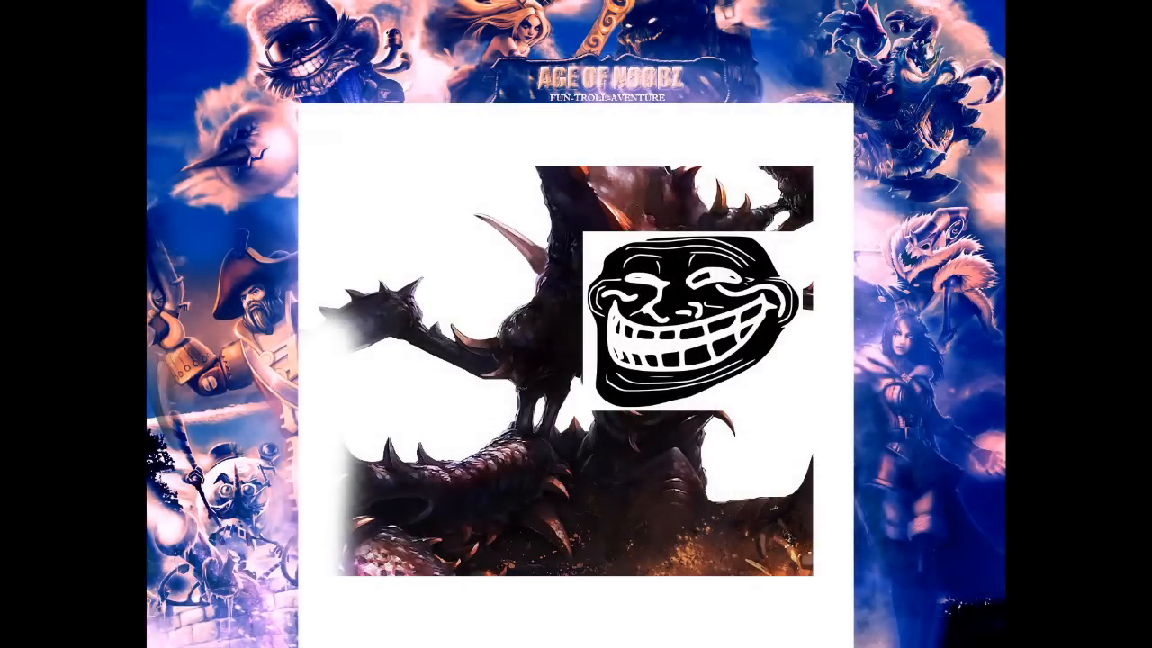